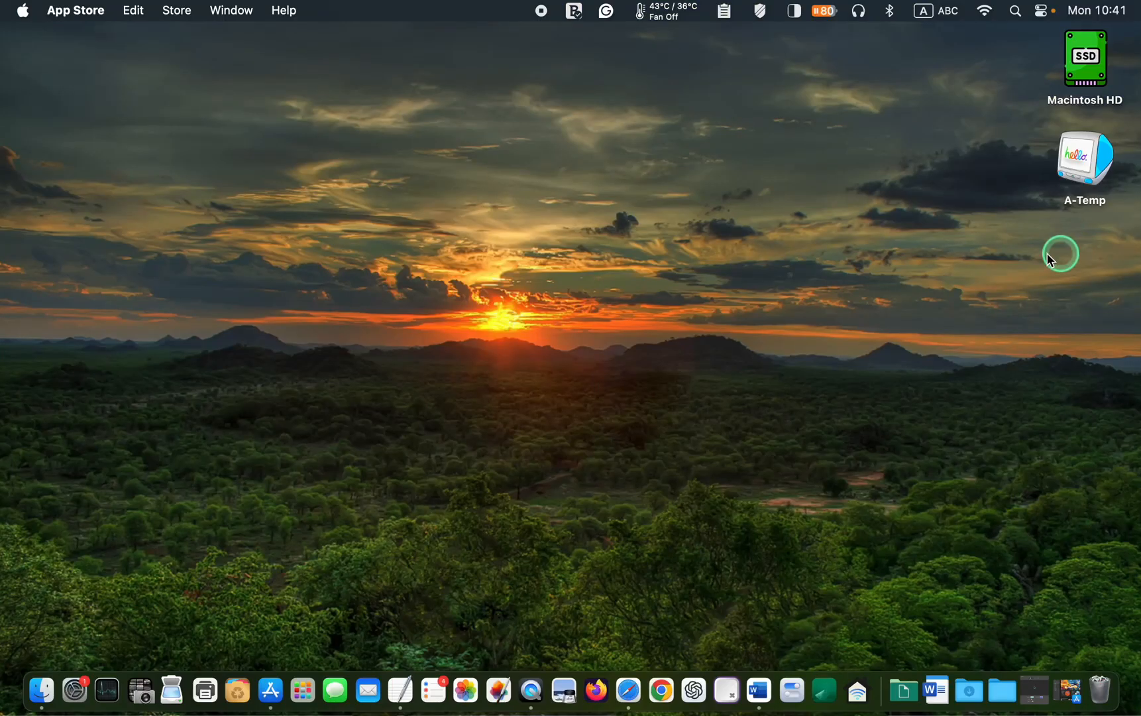
Step: Launch the App Store from the Dock to show its Discover page
click(278, 690)
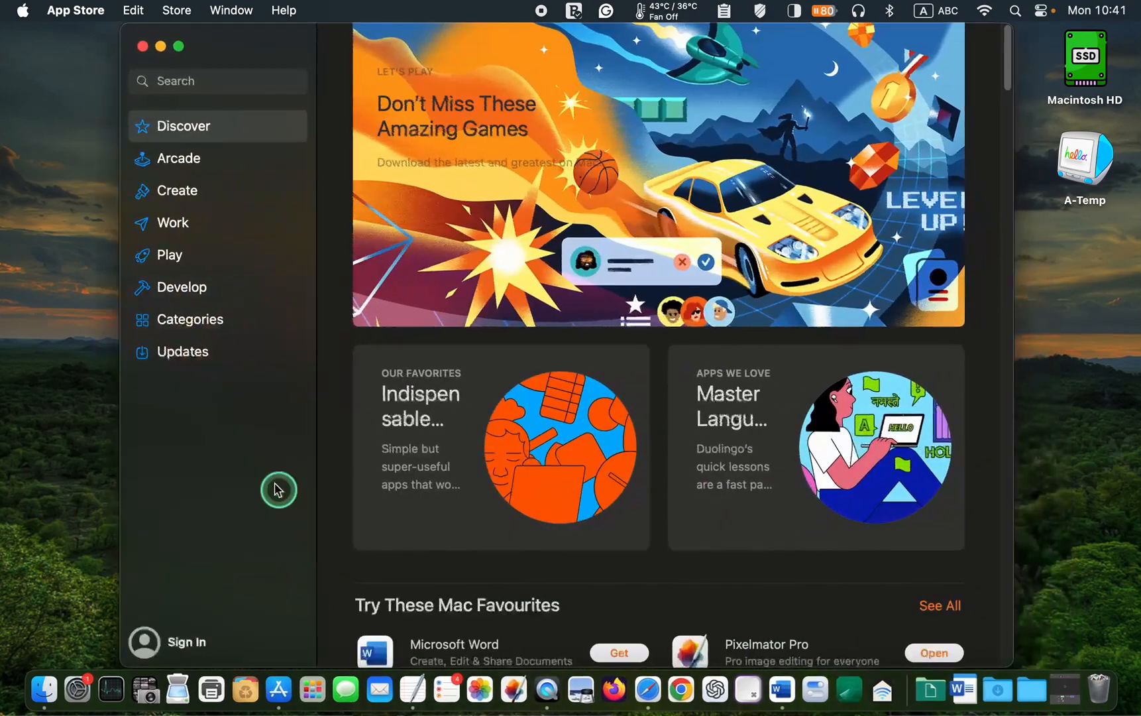
mouse_move(221, 643)
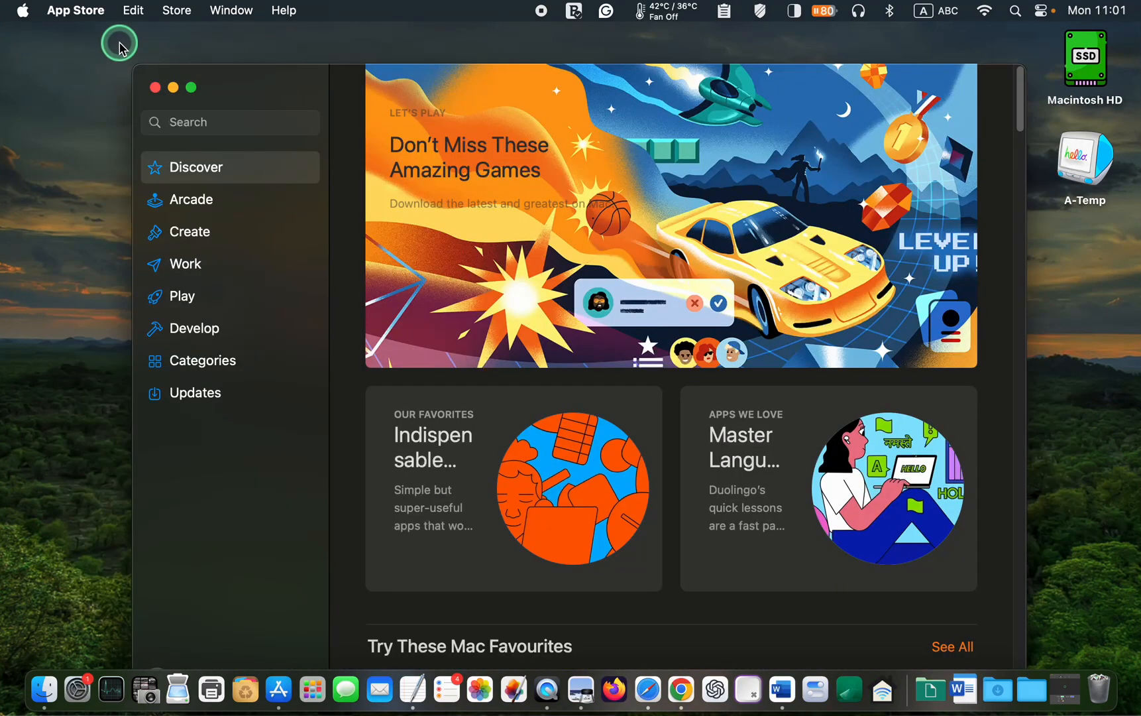
Step: View the Account's Purchased Mac Apps via the Store menu and browse down to the 2023 purchases
click(176, 10)
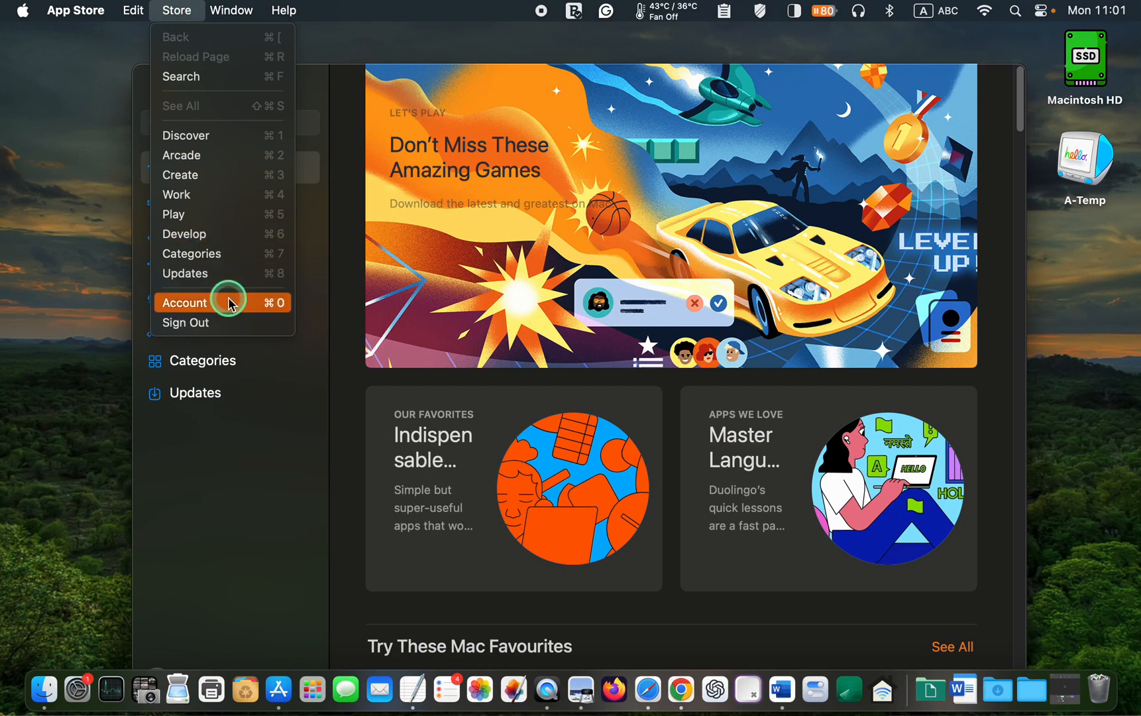
click(184, 302)
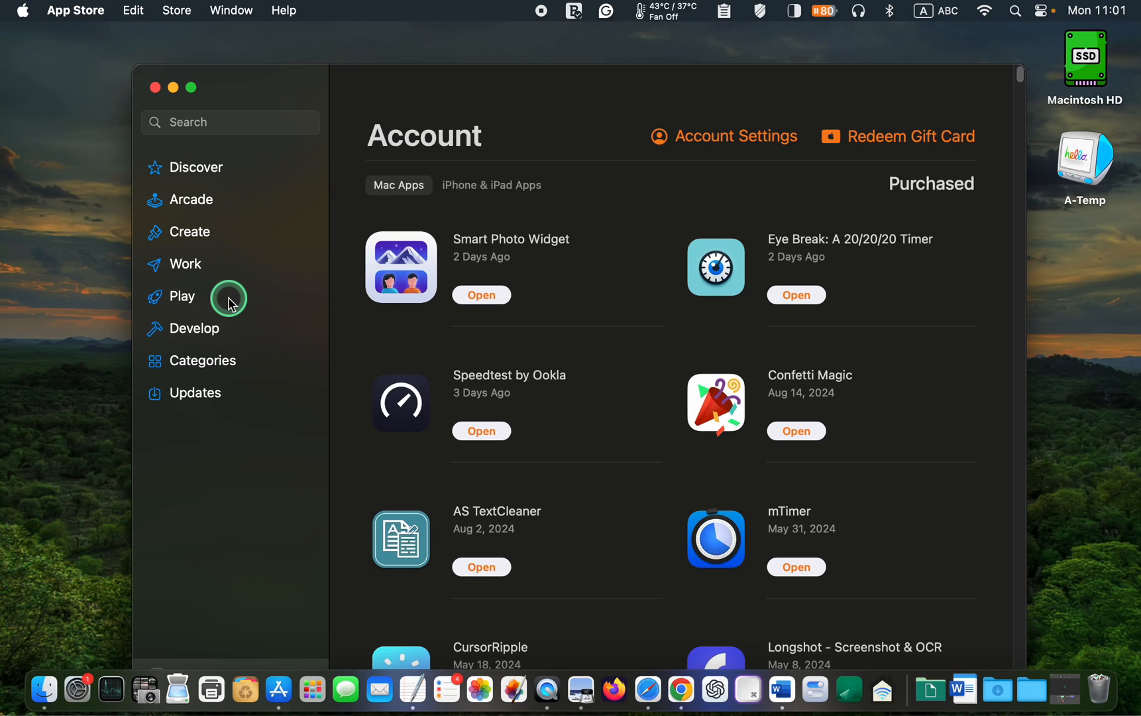
scroll(down, 3)
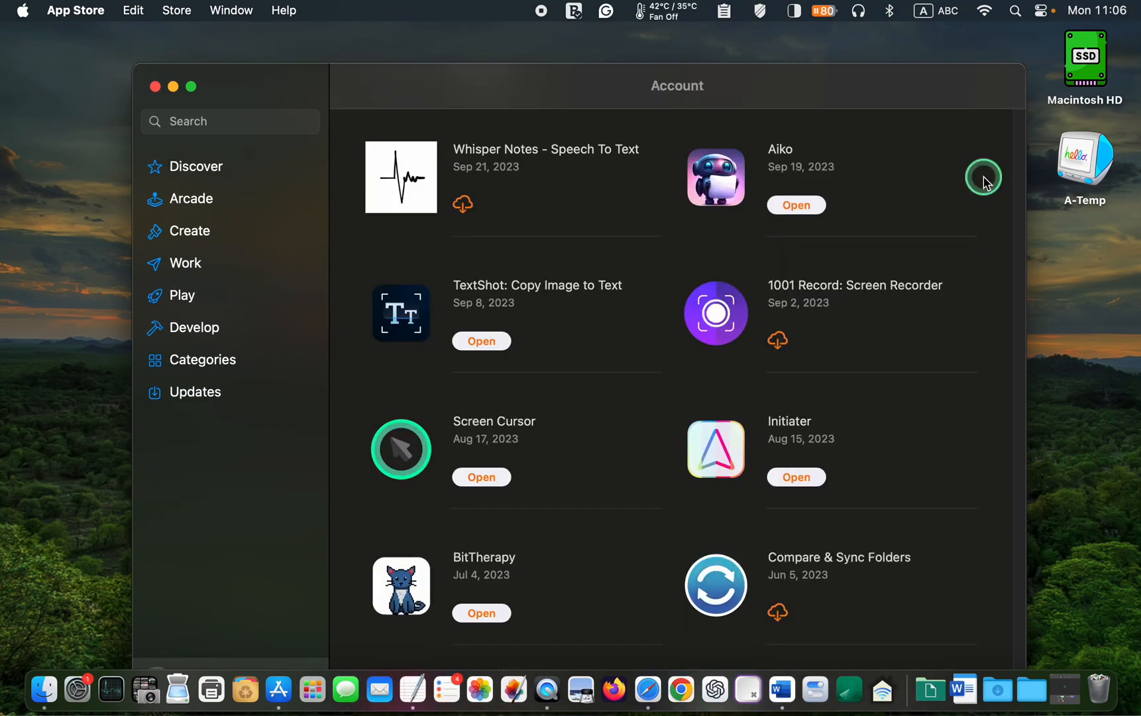
scroll(down, 3)
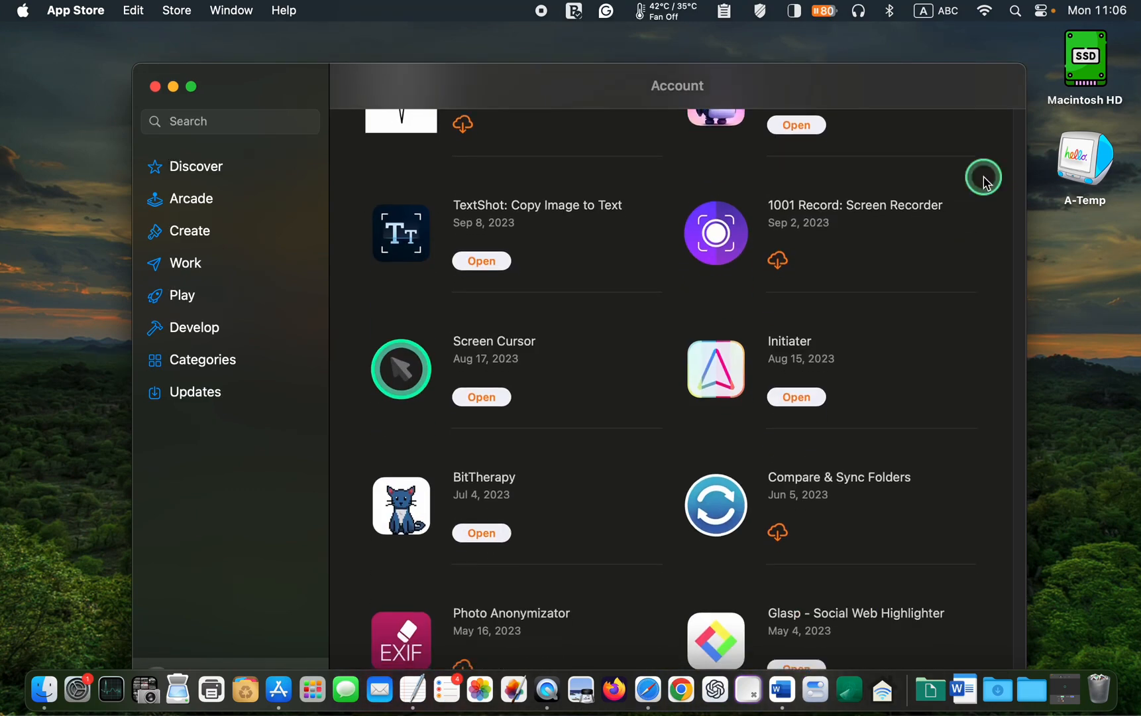
scroll(down, 3)
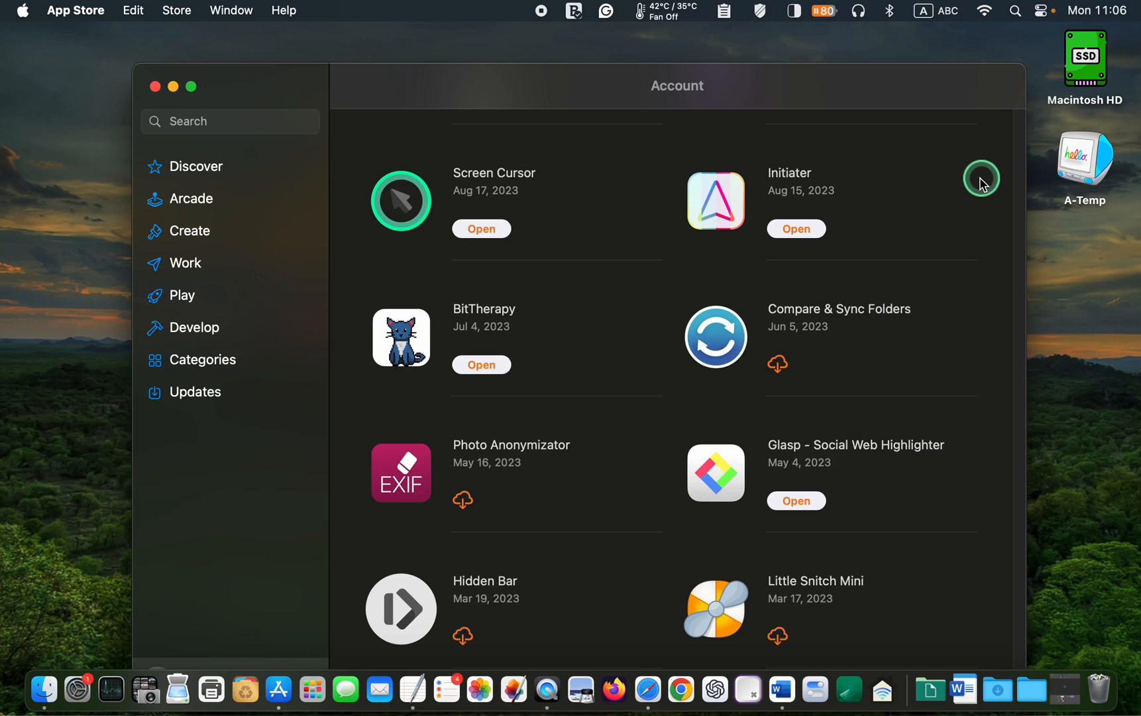
mouse_move(601, 260)
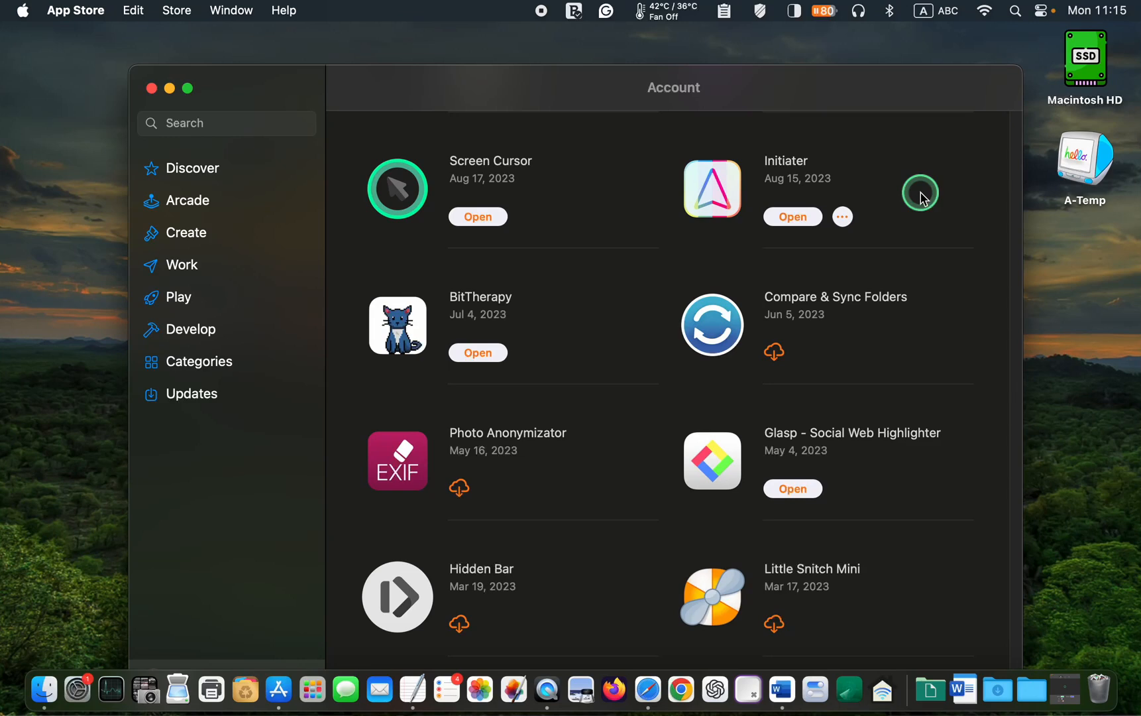
mouse_move(981, 204)
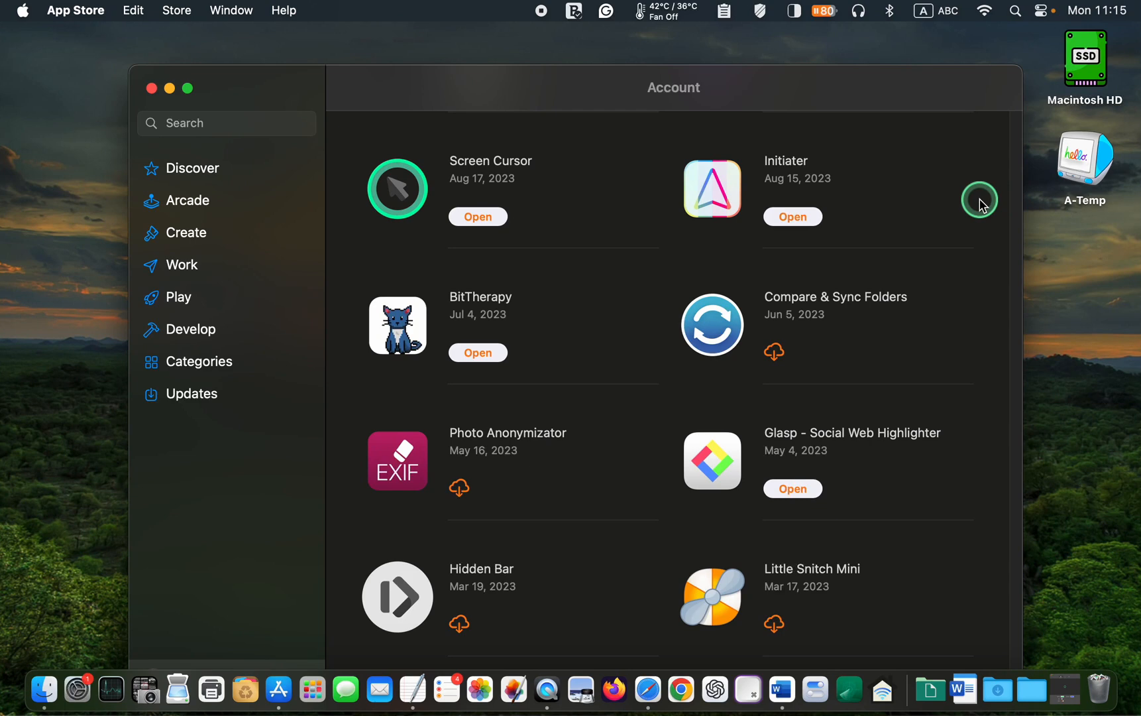
click(176, 11)
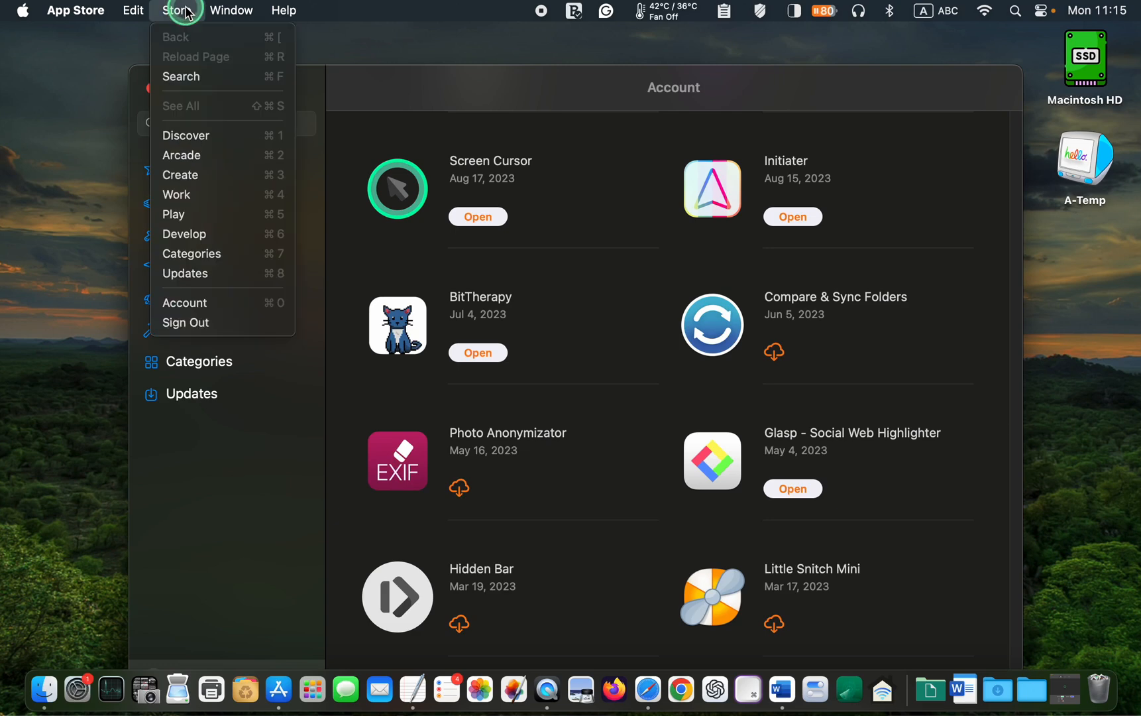
mouse_move(211, 253)
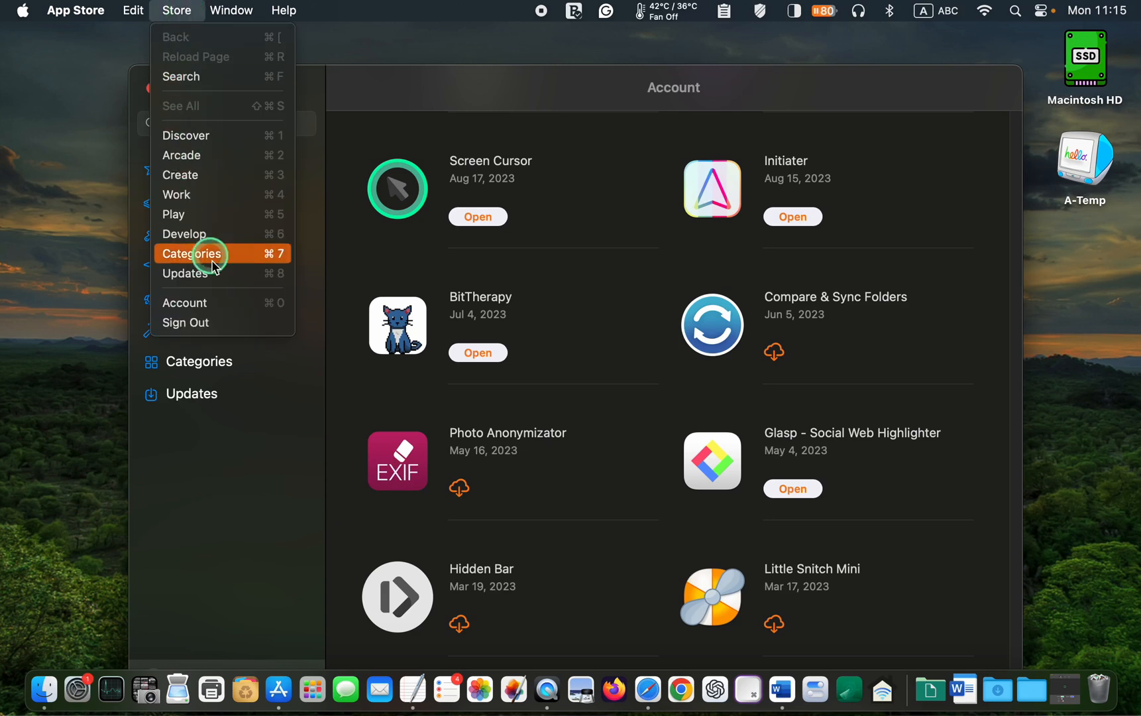
mouse_move(269, 322)
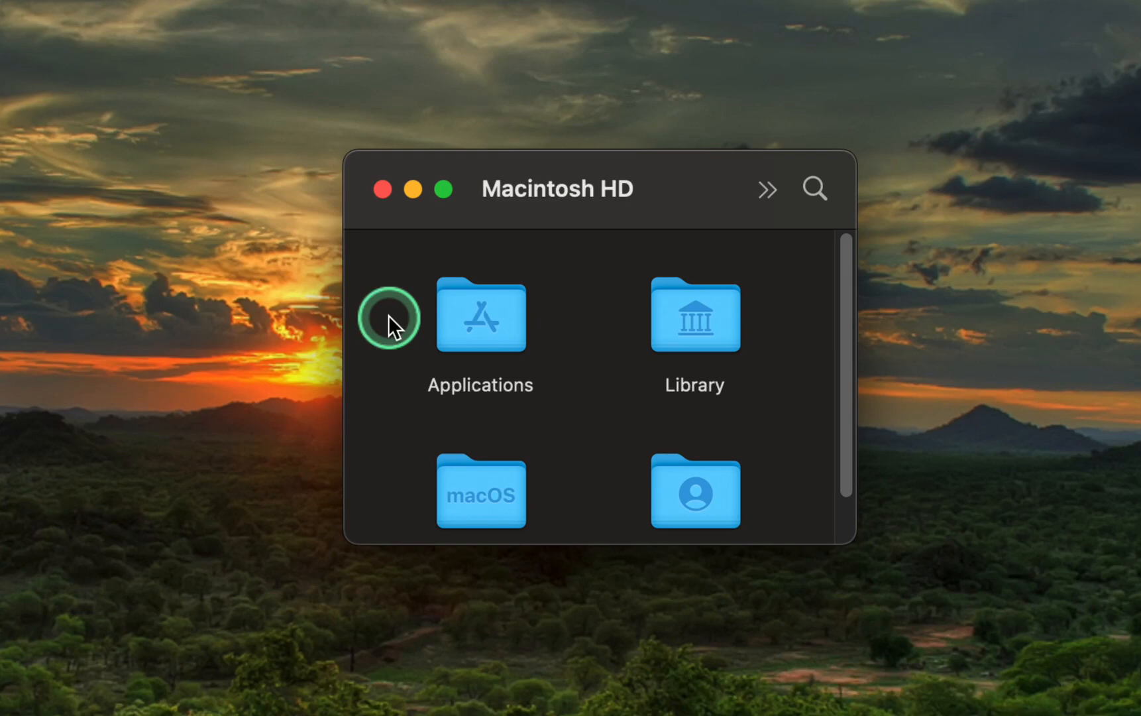
Step: Open the Applications folder in the Macintosh HD Finder window
double_click(480, 316)
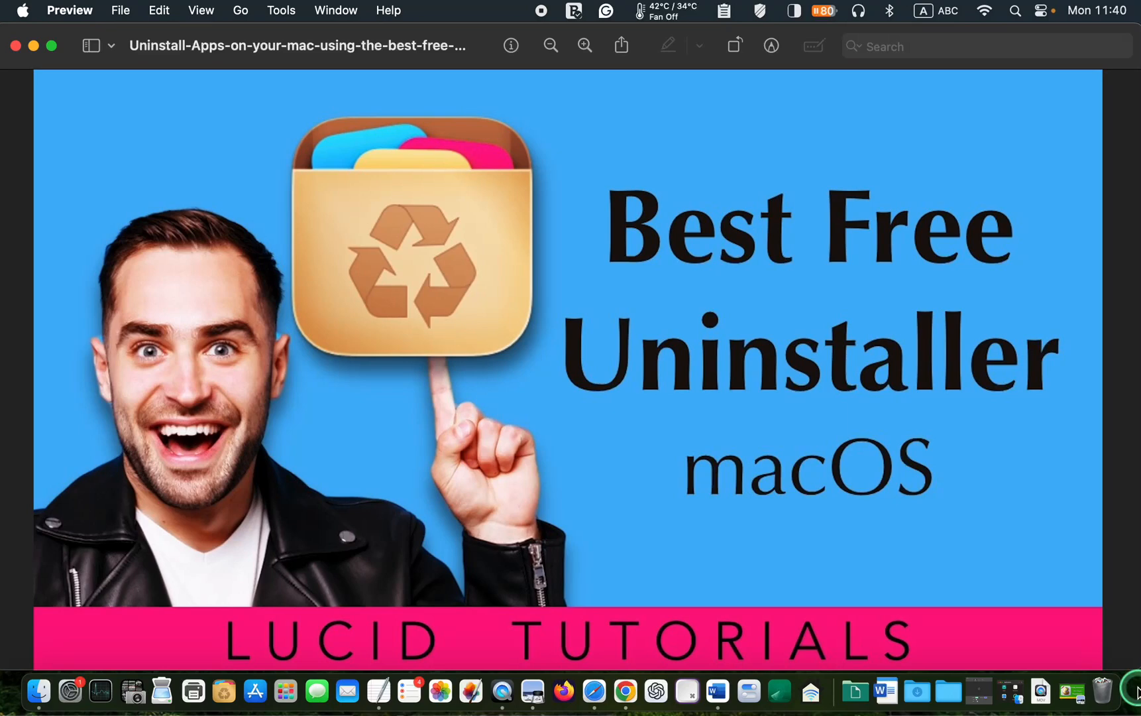
mouse_move(1087, 690)
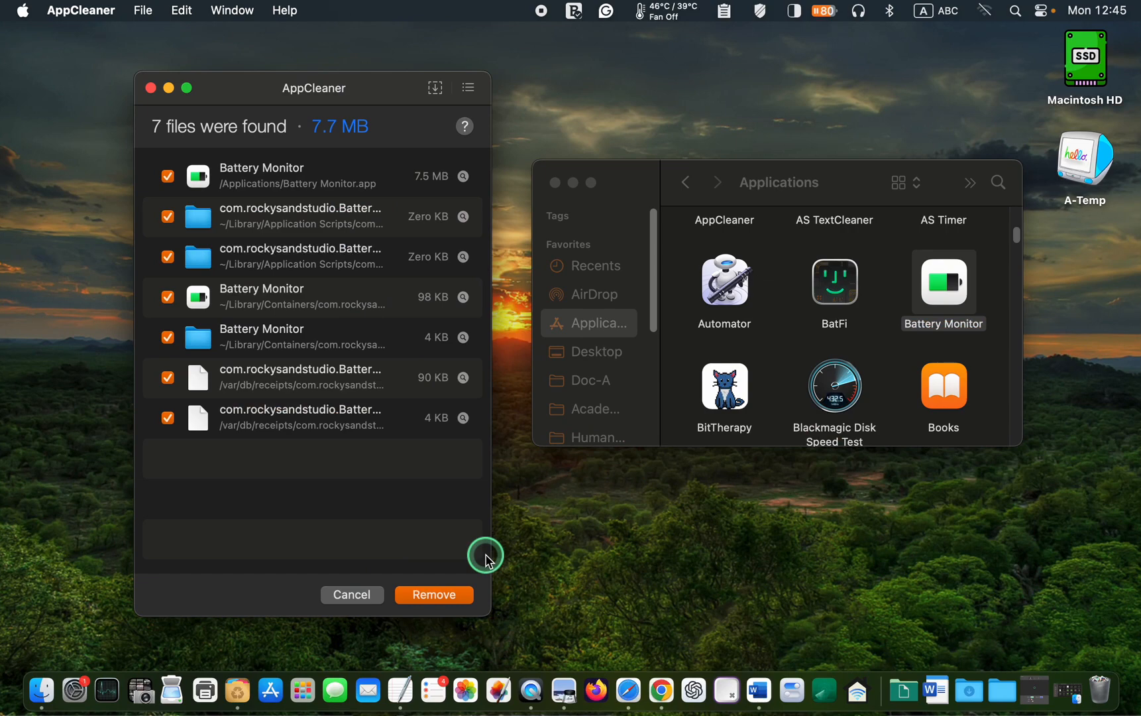
mouse_move(1105, 689)
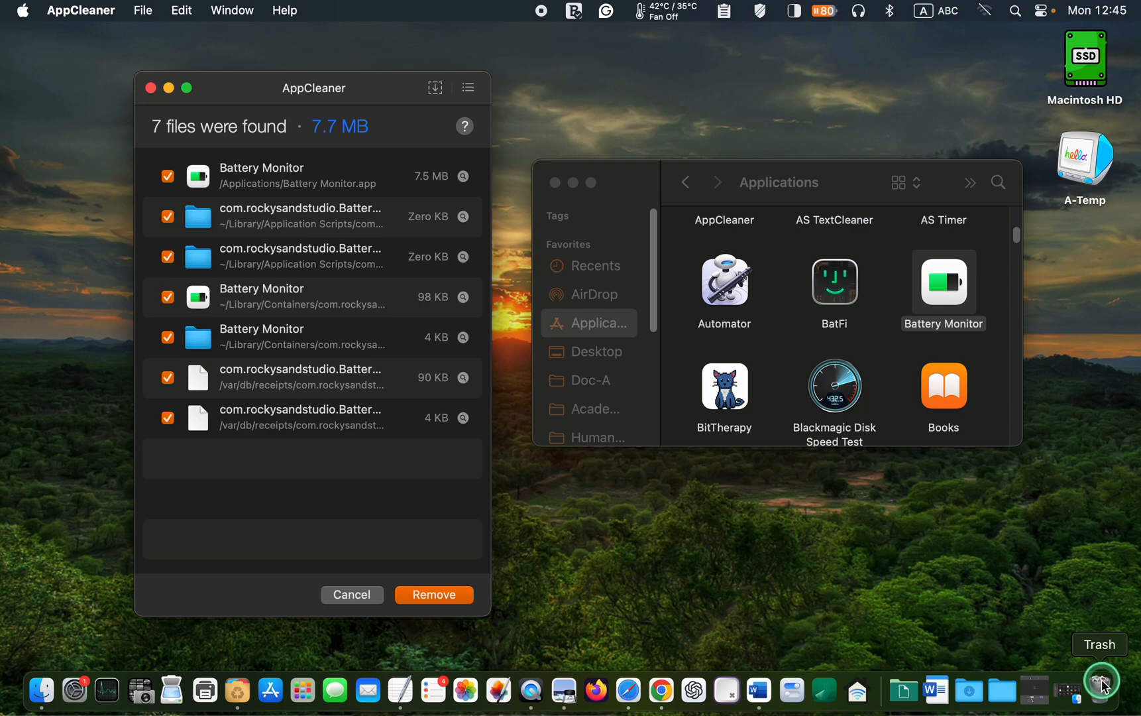
Step: Open the Trash from the Dock after listing Battery Monitor's files
click(269, 689)
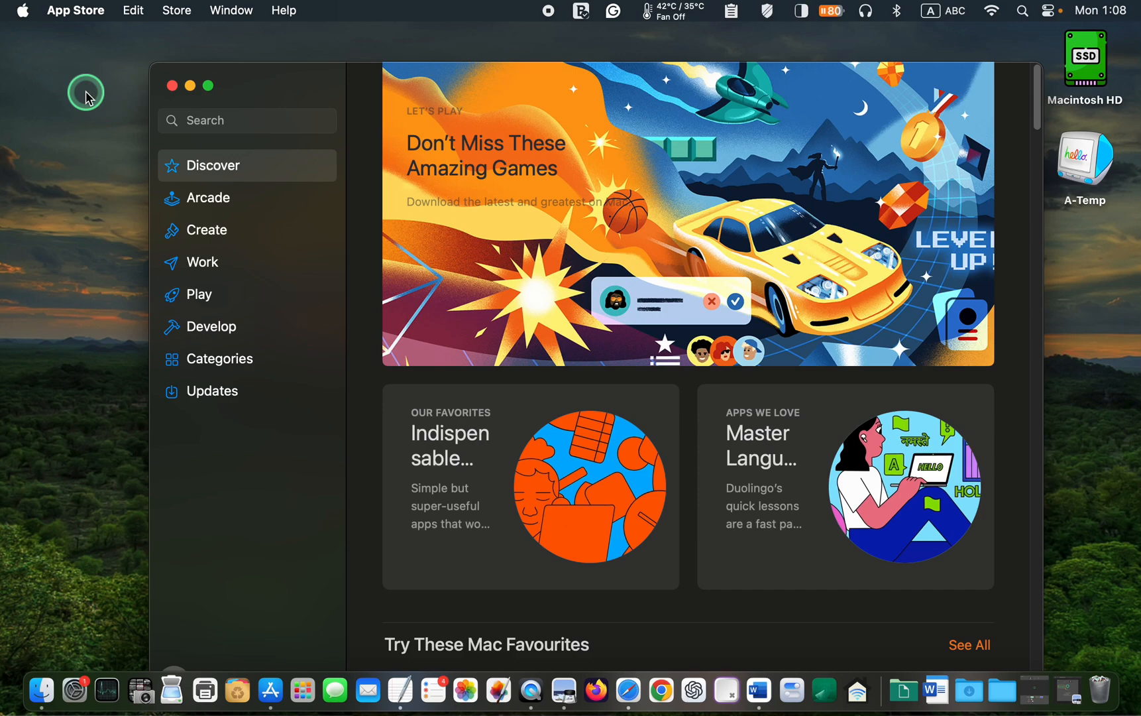
mouse_move(183, 128)
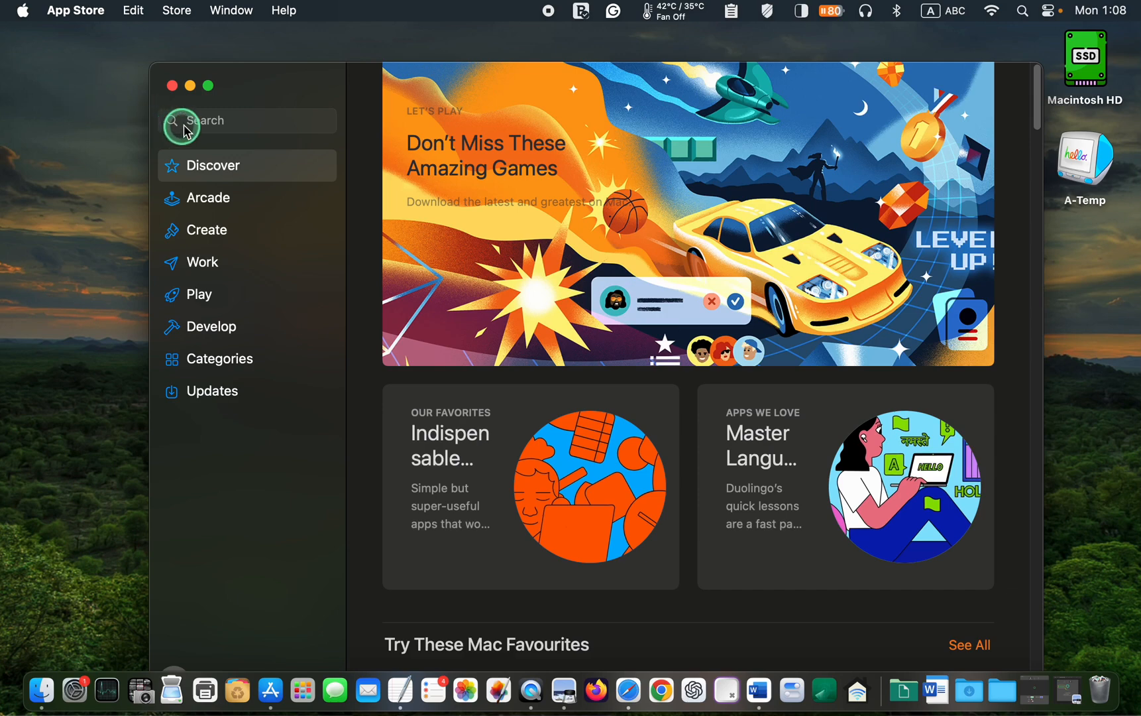
Step: Search the App Store for 'Battery Monitor'
text(Battery Monitor)
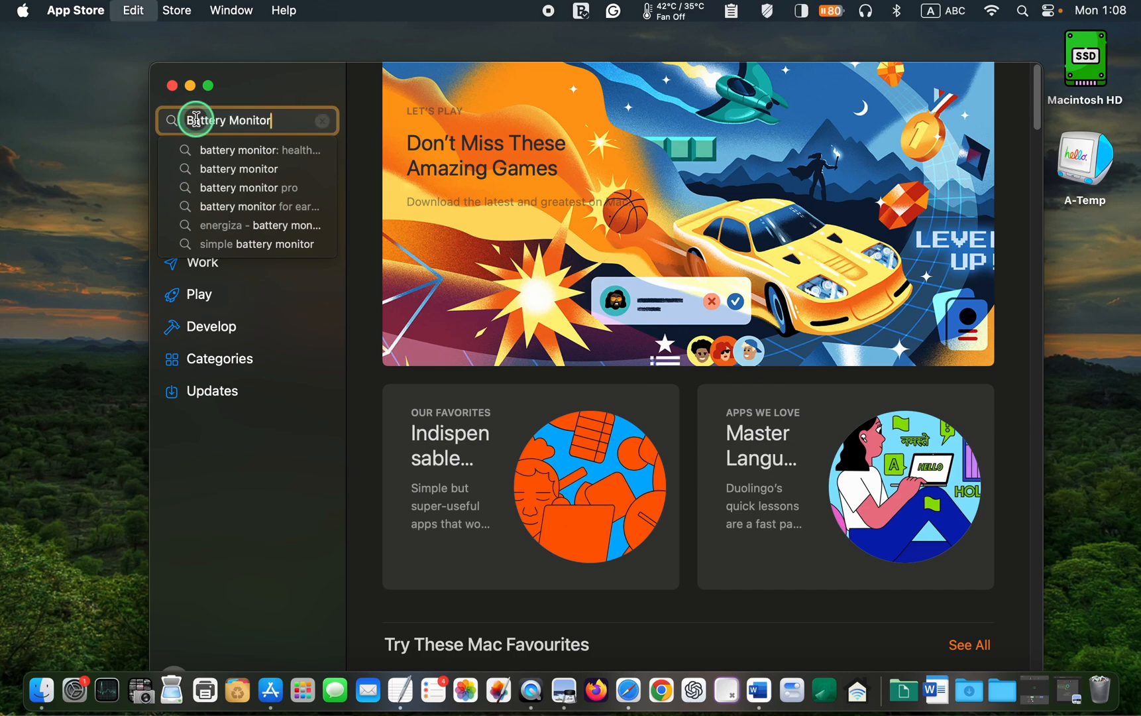
key(Return)
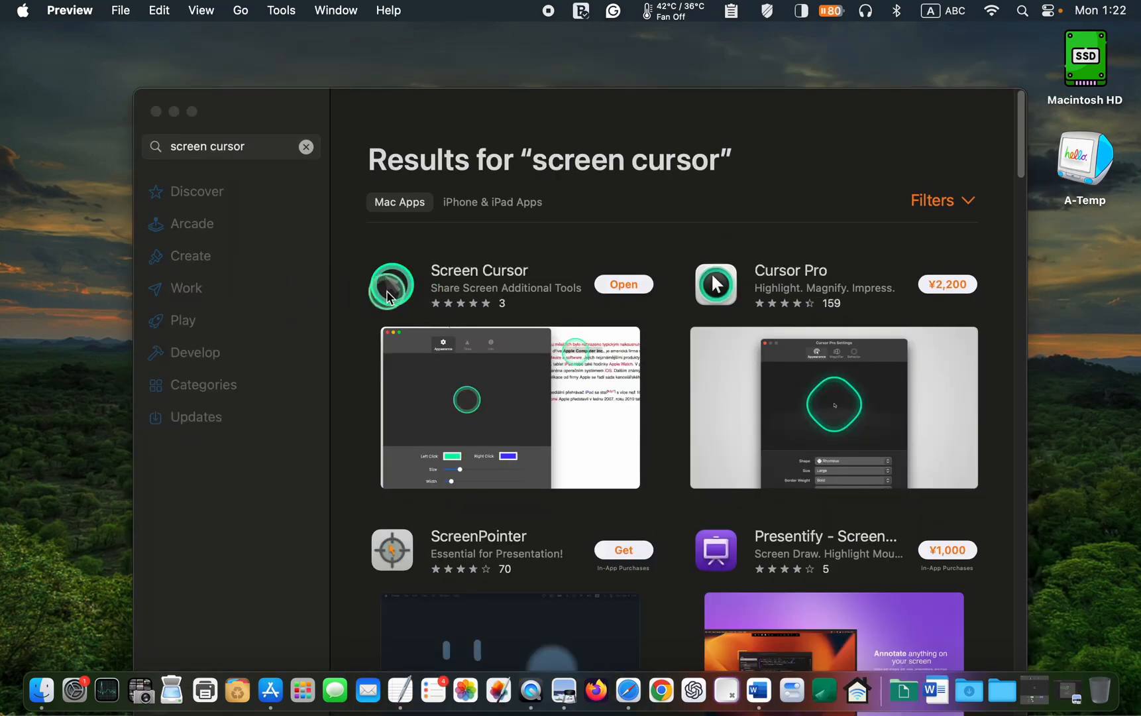
mouse_move(1020, 647)
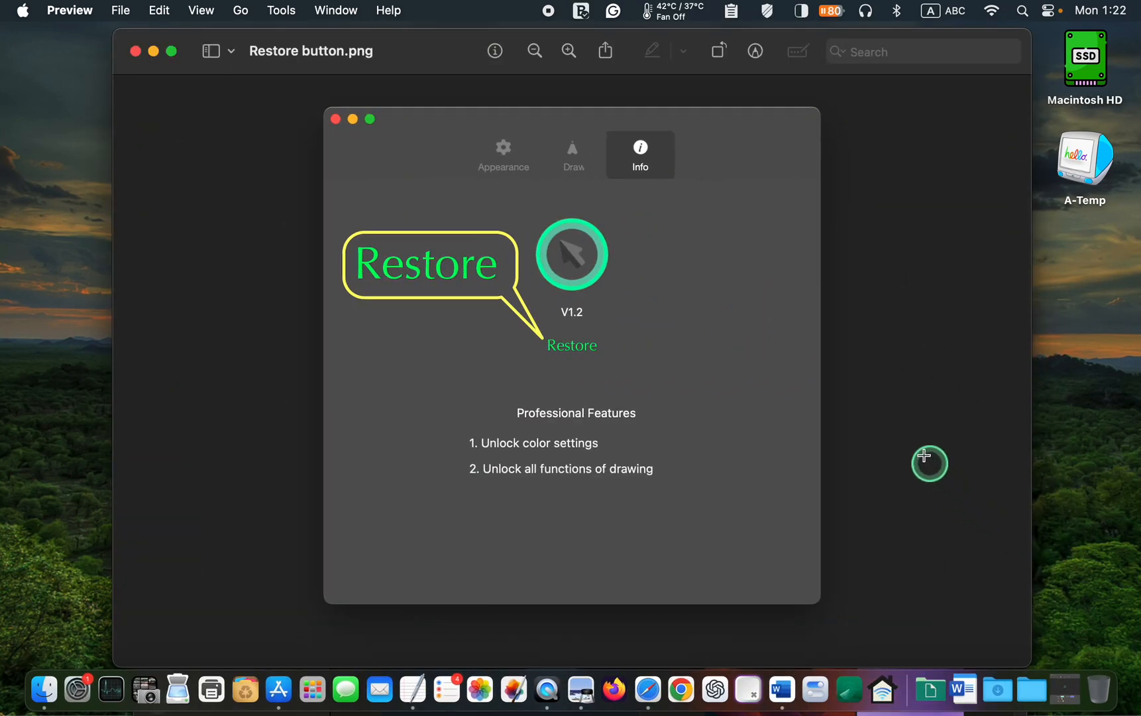
mouse_move(701, 280)
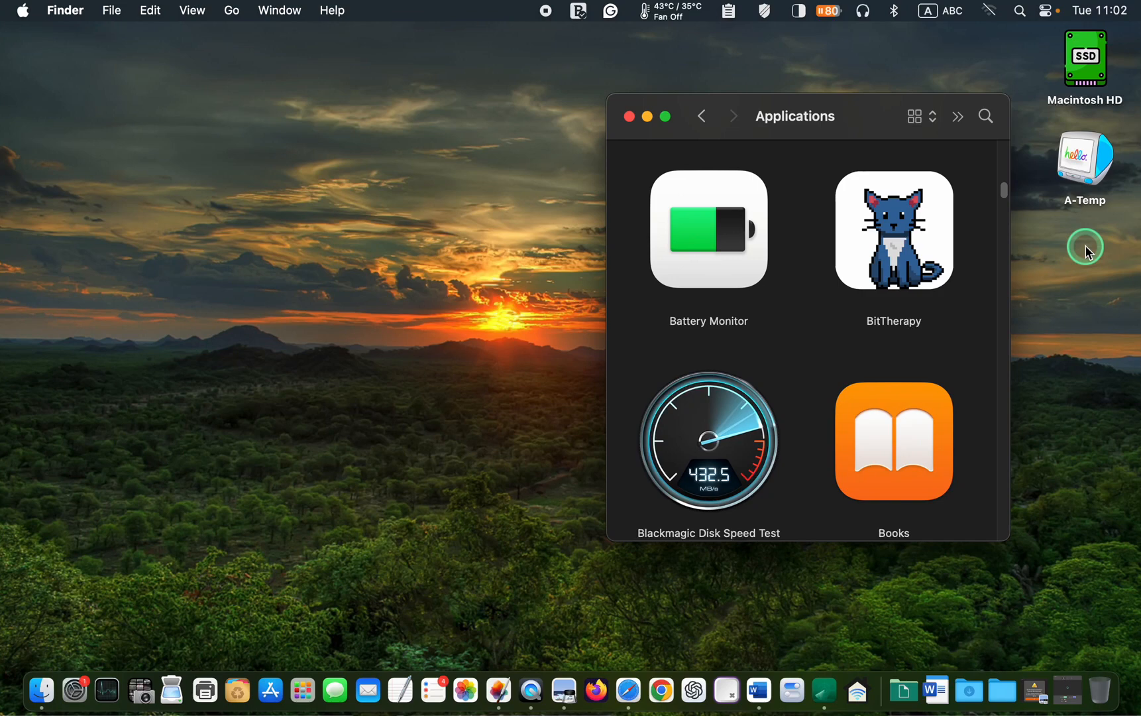
mouse_move(890, 244)
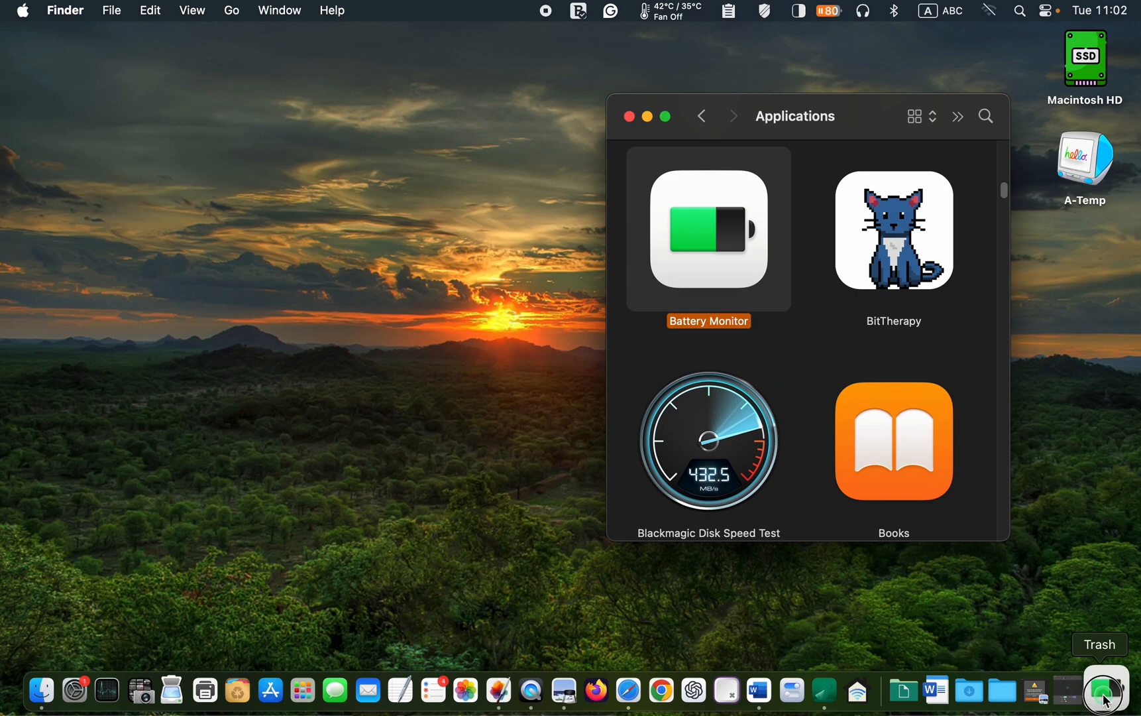
Step: Try to send the Battery Monitor app to the Trash from Applications
click(1103, 689)
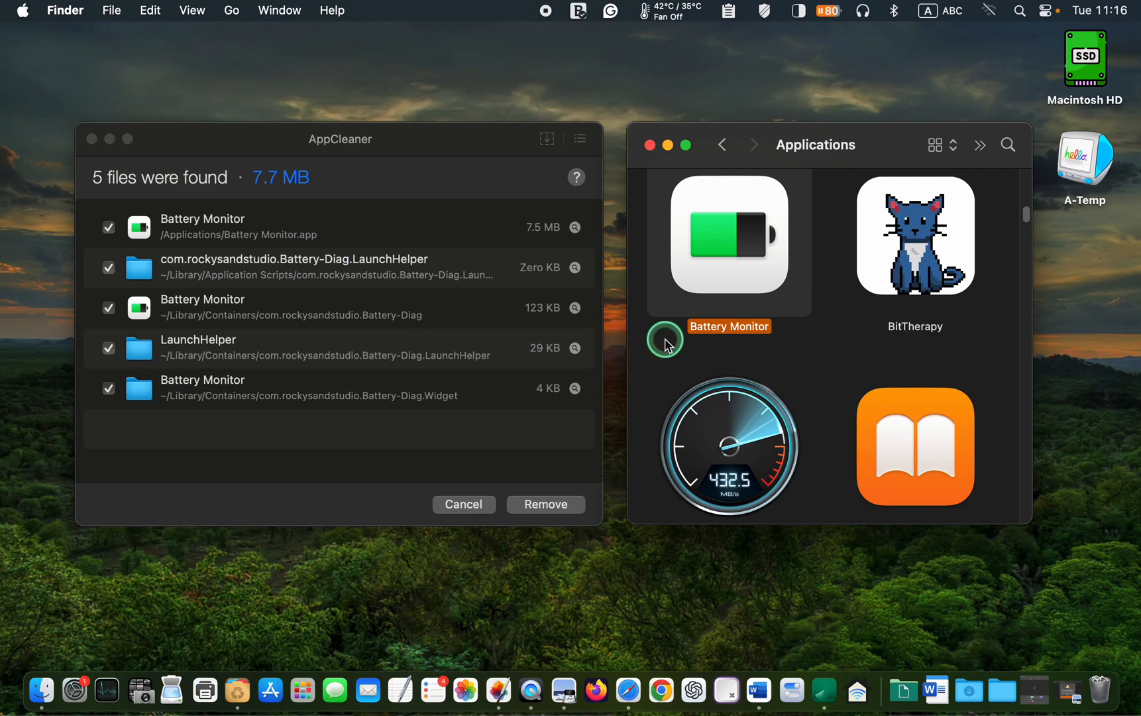
mouse_move(1060, 688)
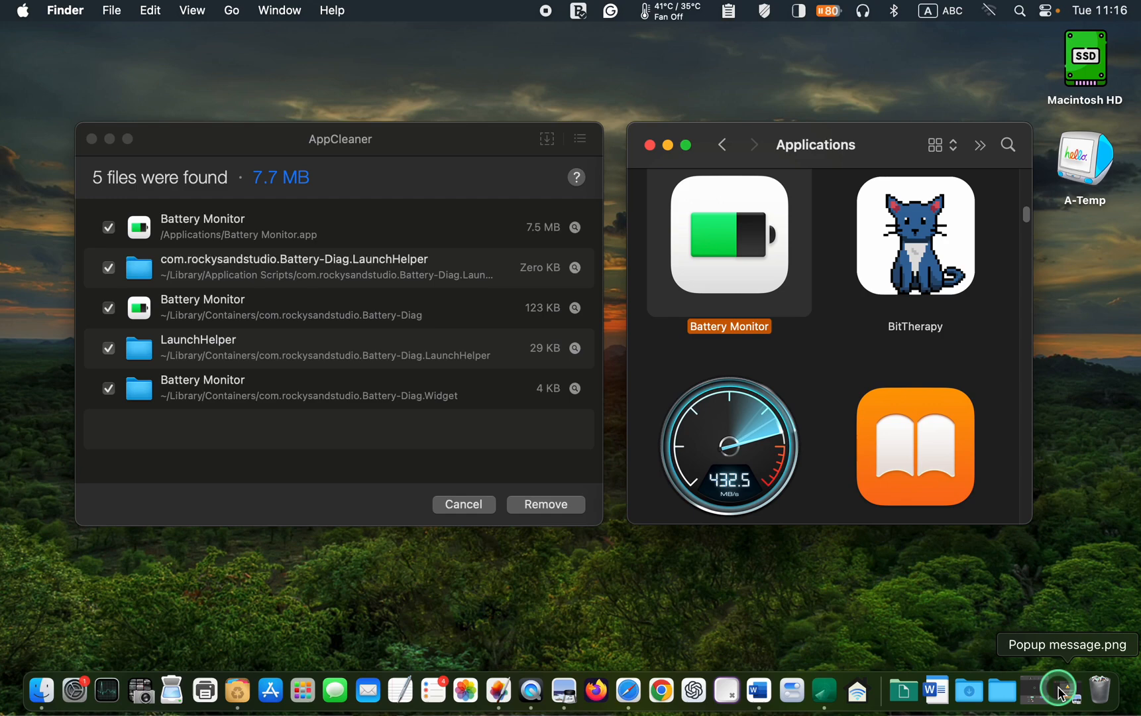
Step: Review the permission-error screenshot, remove Battery Monitor with AppCleaner and reveal its leftover container in Finder
click(1063, 688)
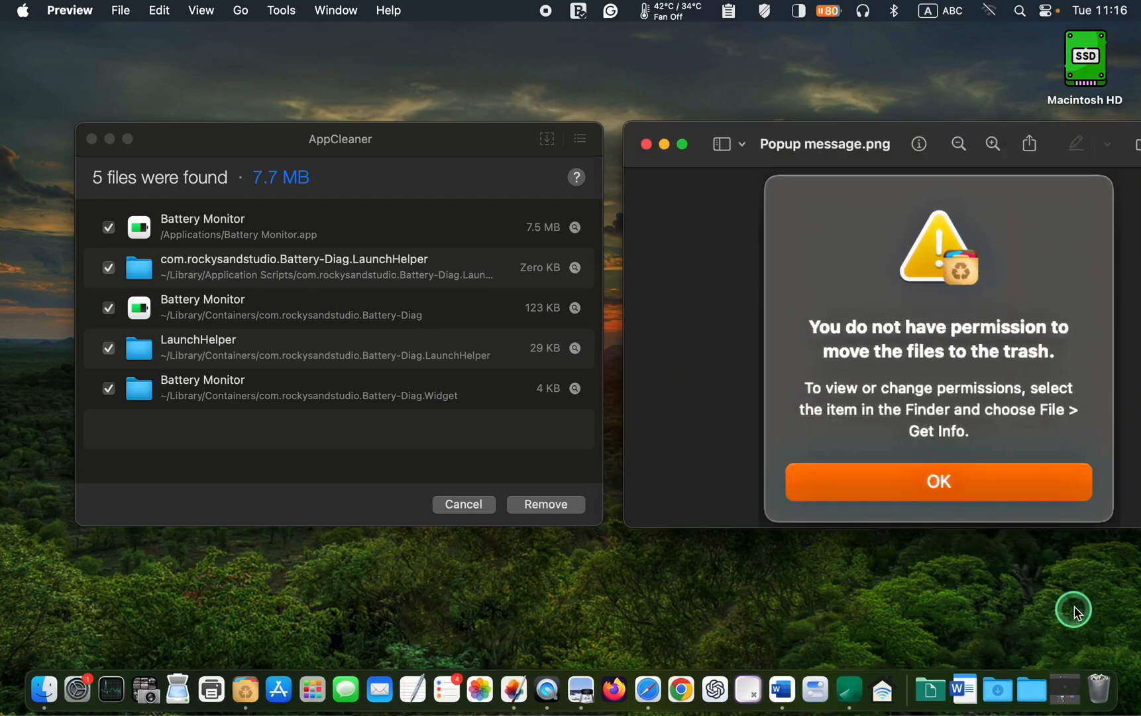
mouse_move(1077, 605)
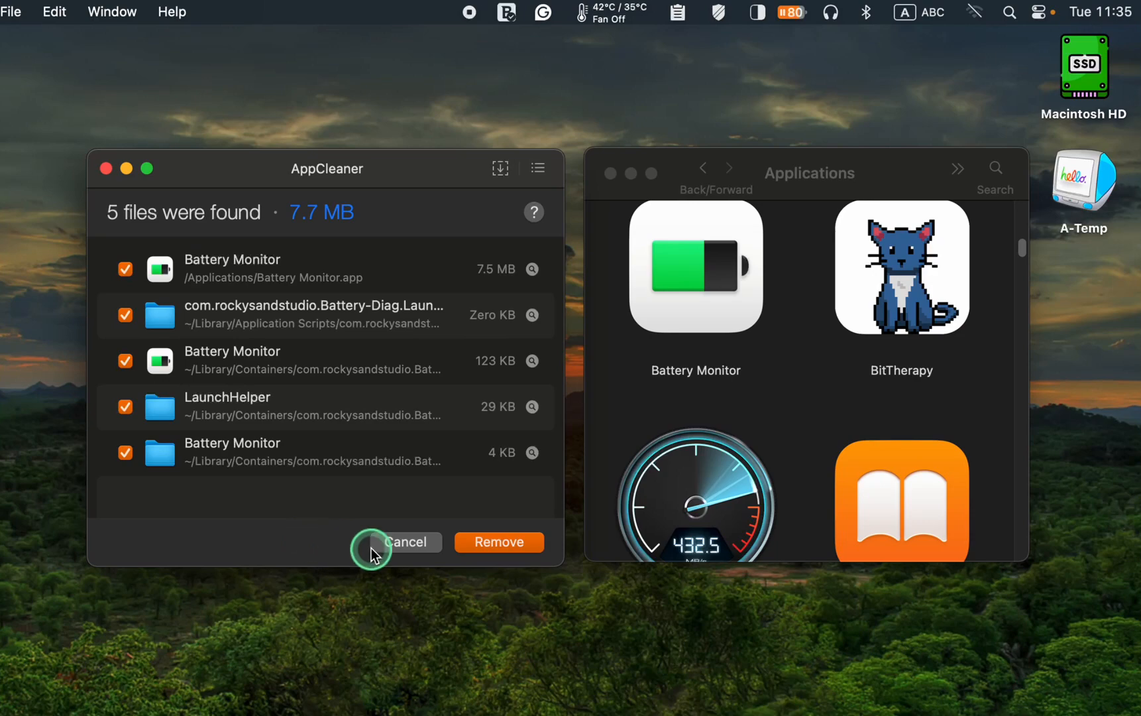
click(499, 542)
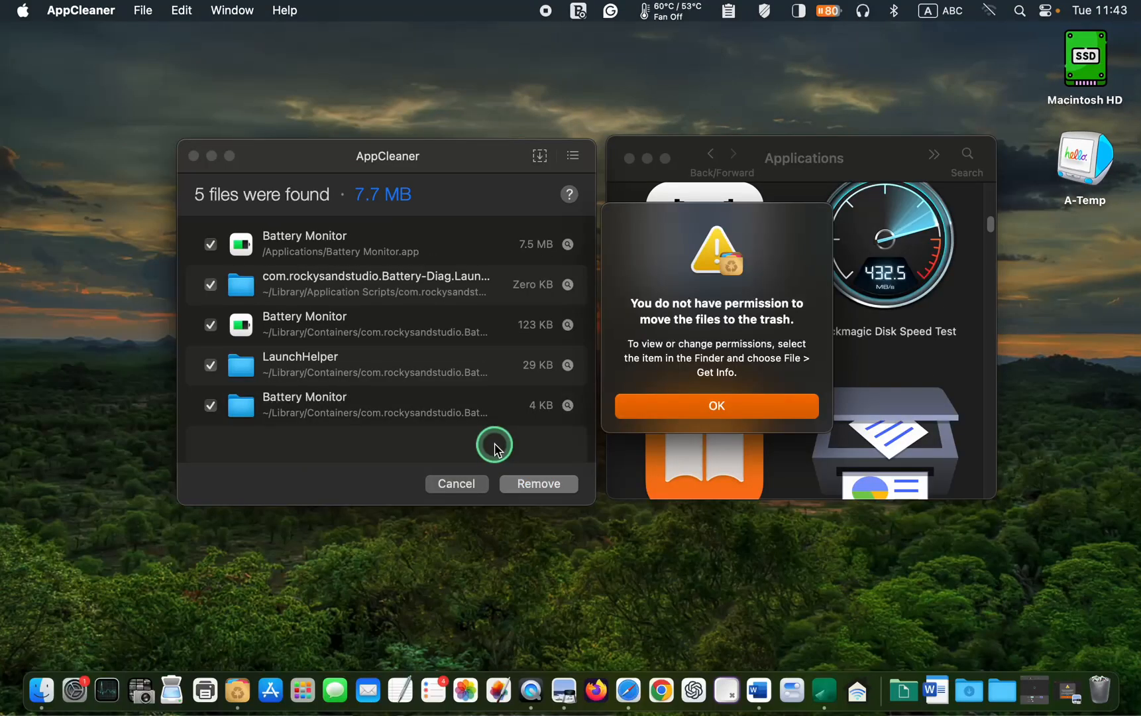
click(714, 406)
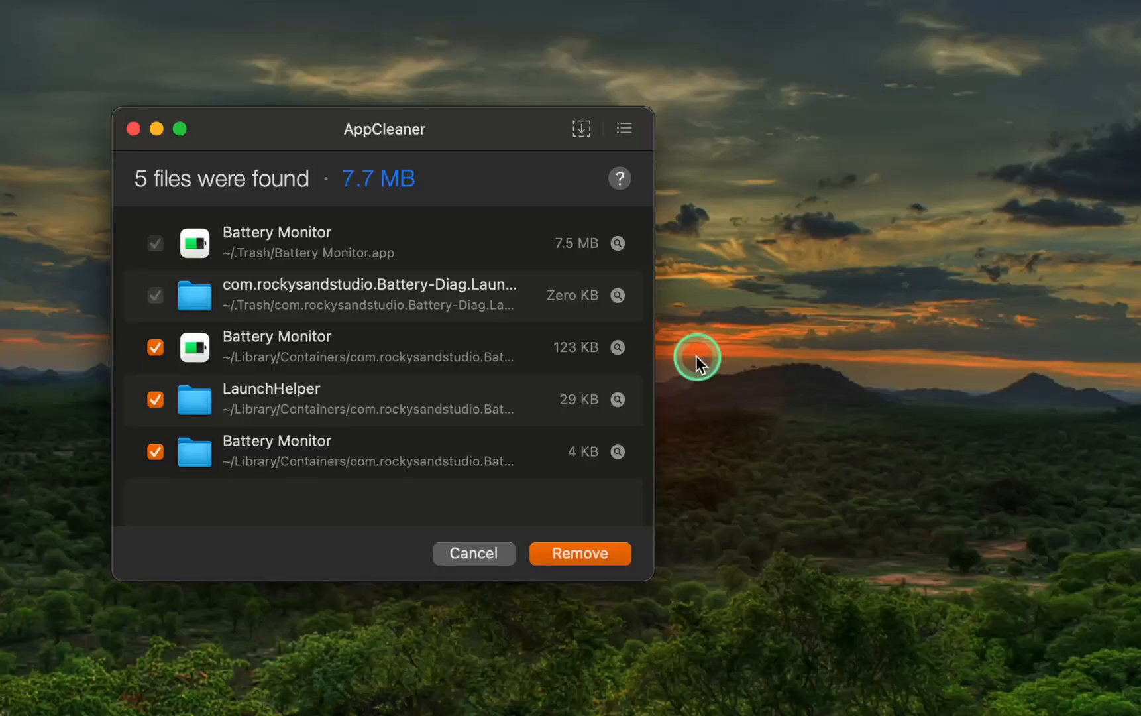
click(618, 348)
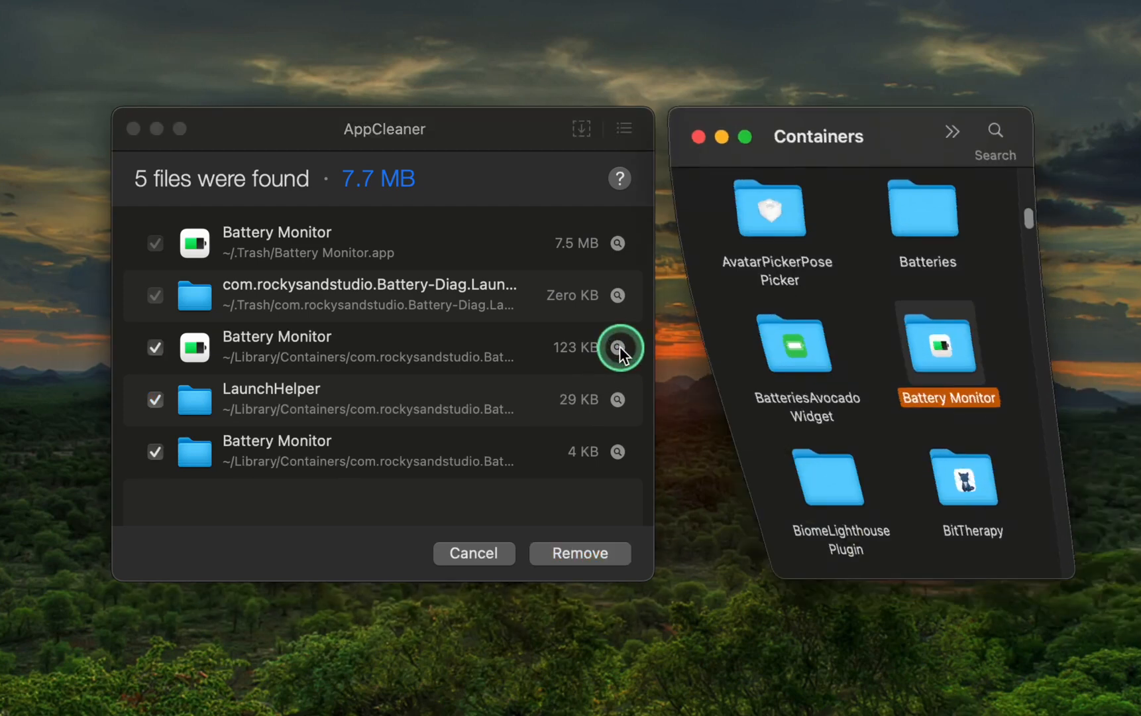